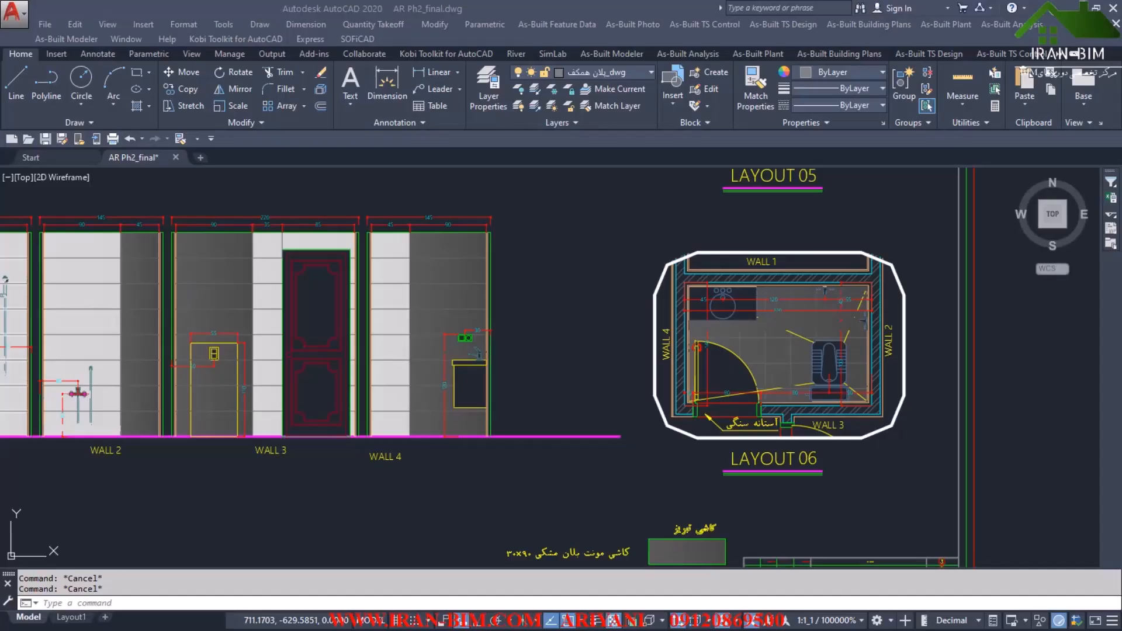
pyautogui.moveTo(529, 190)
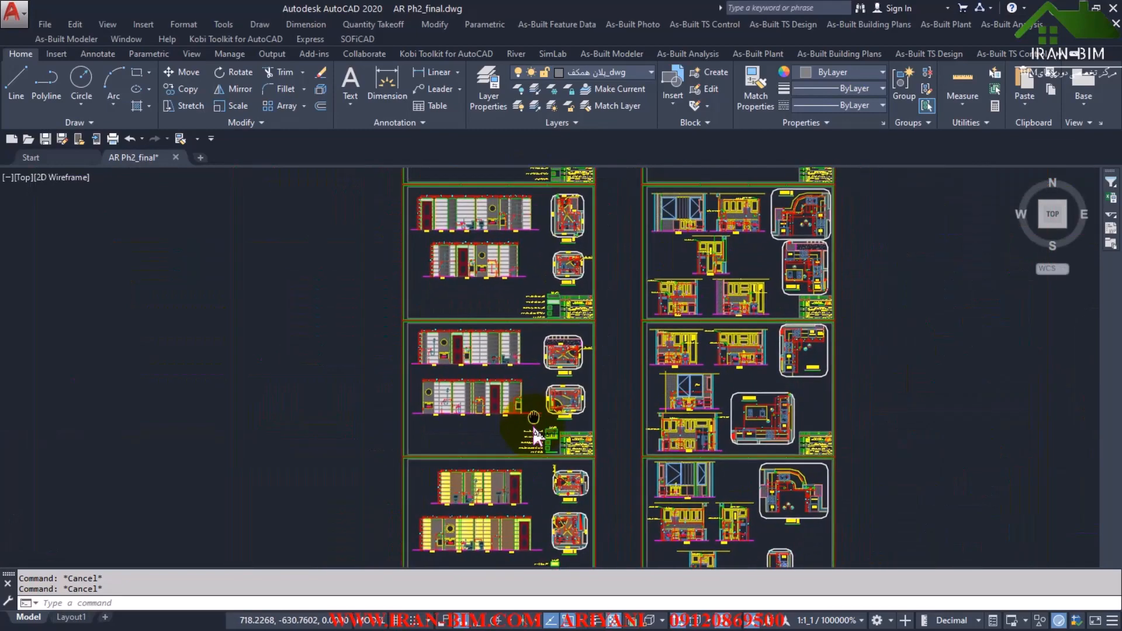
# Start a new Revit project from Models > New, keeping the Architectural Template and browsing for the template file.
pyautogui.scroll(-3)
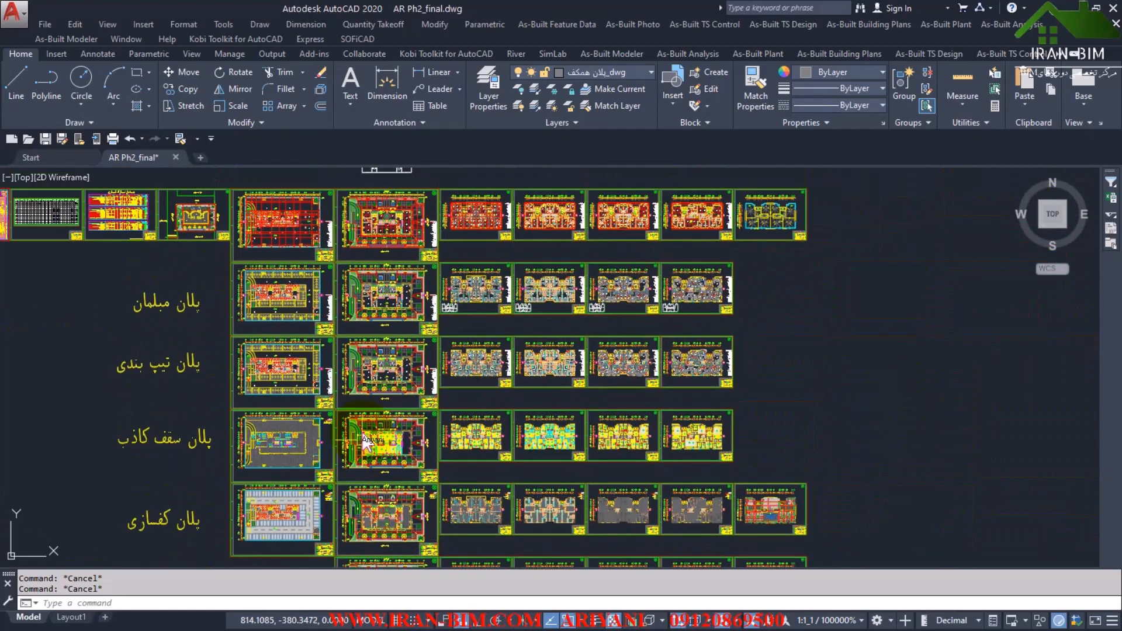
pyautogui.moveTo(367, 428)
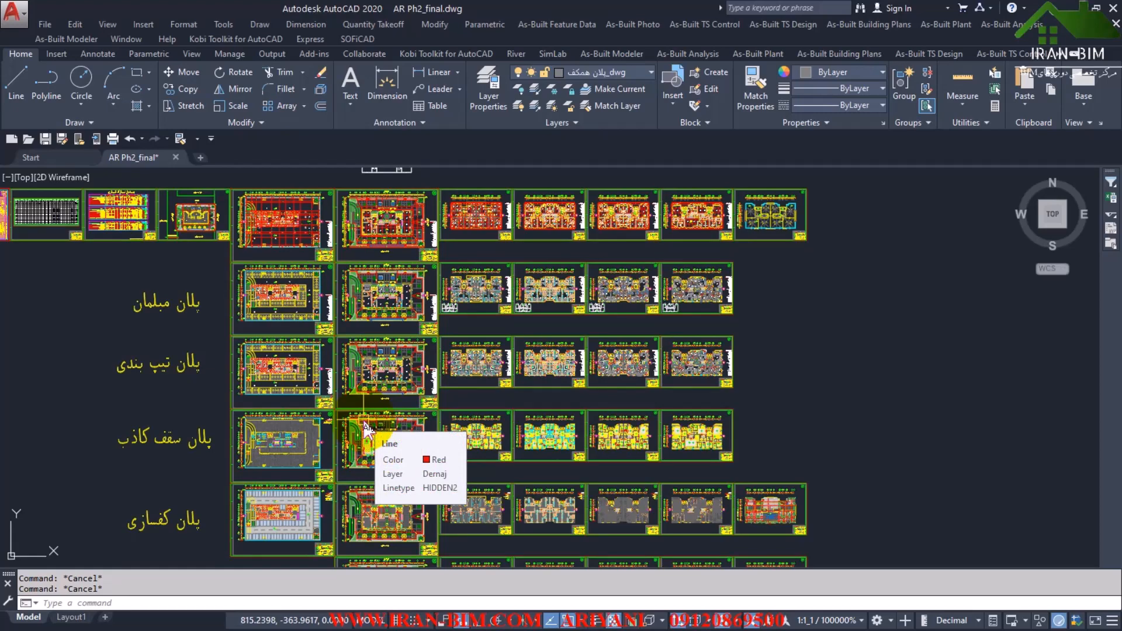
pyautogui.moveTo(398, 422)
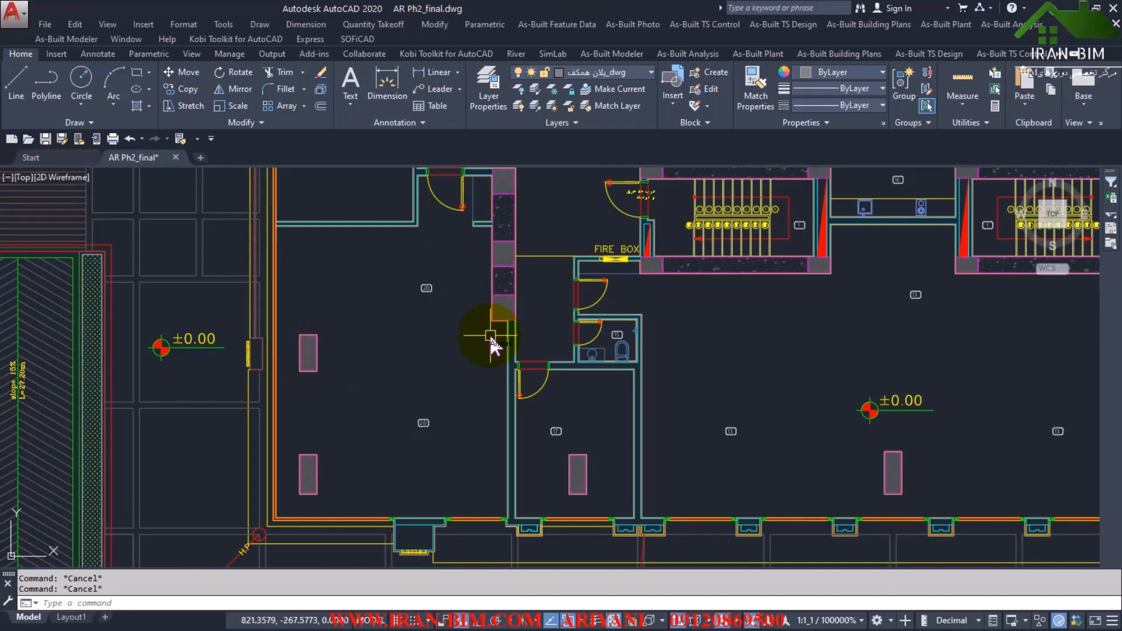
pyautogui.moveTo(326, 293)
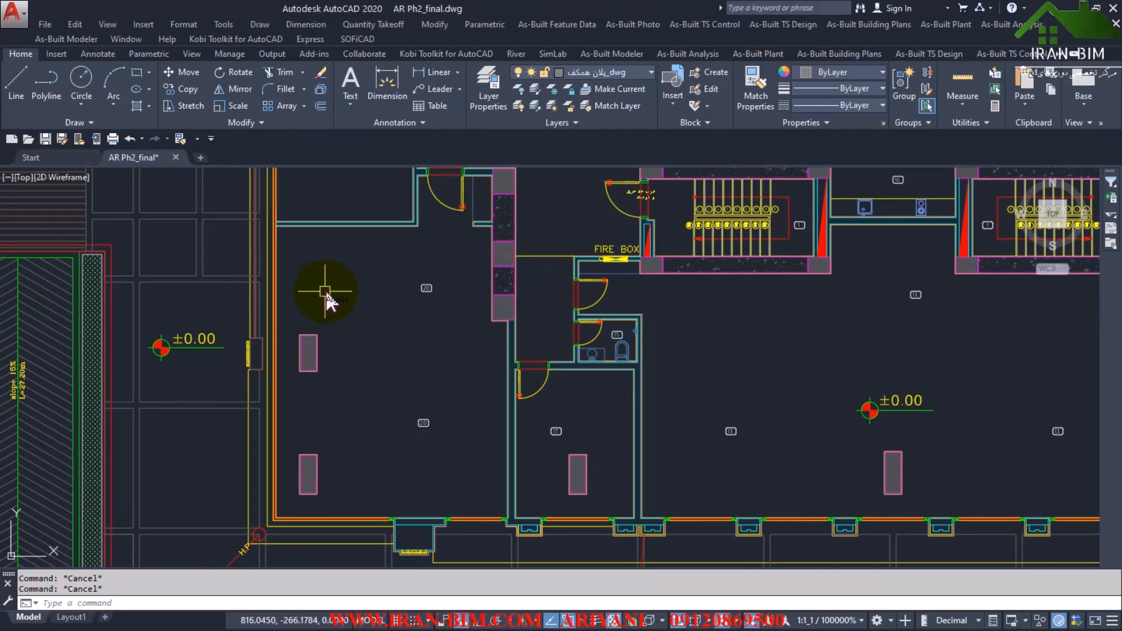
pyautogui.moveTo(306, 361)
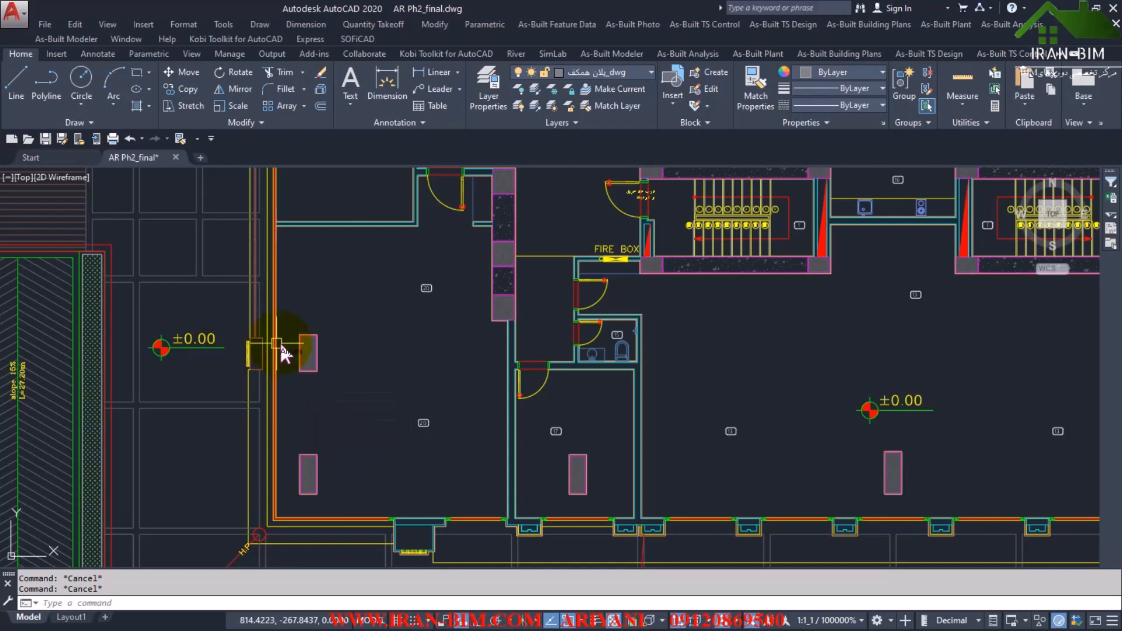
pyautogui.scroll(-3)
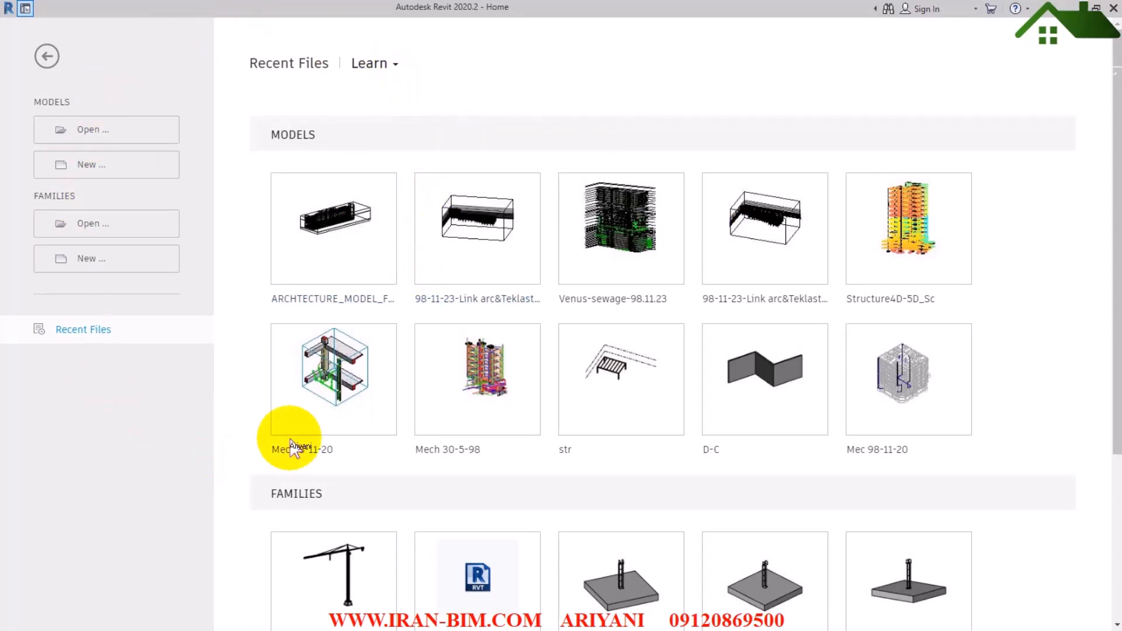
pyautogui.click(92, 164)
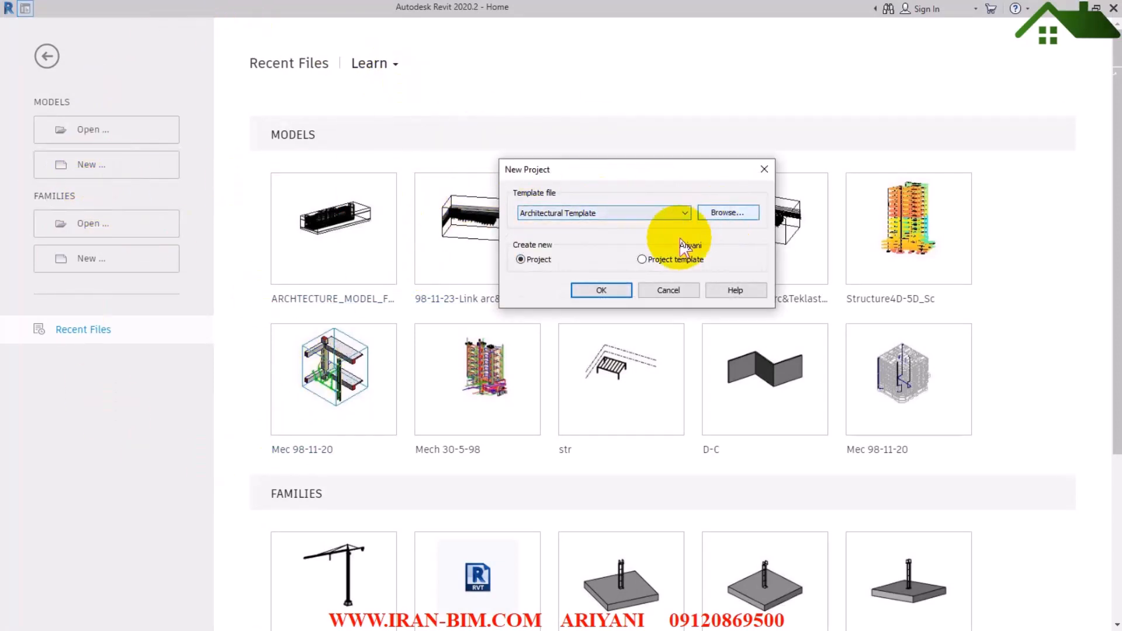
pyautogui.click(601, 290)
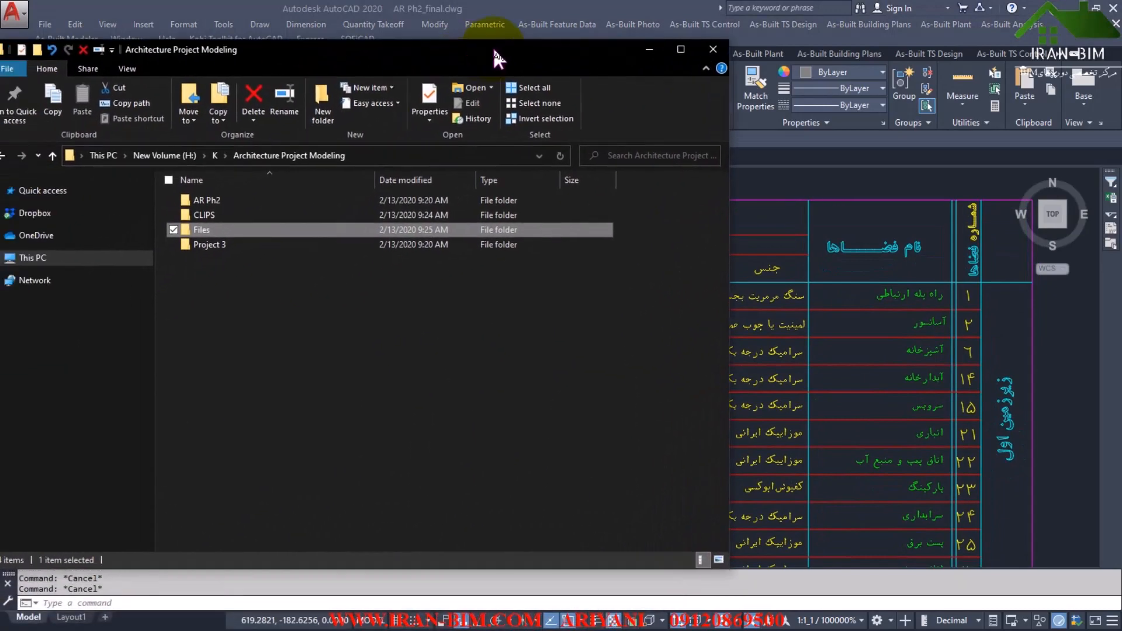
# Enter the empty Files folder inside Architecture Project Modeling.
pyautogui.doubleClick(201, 229)
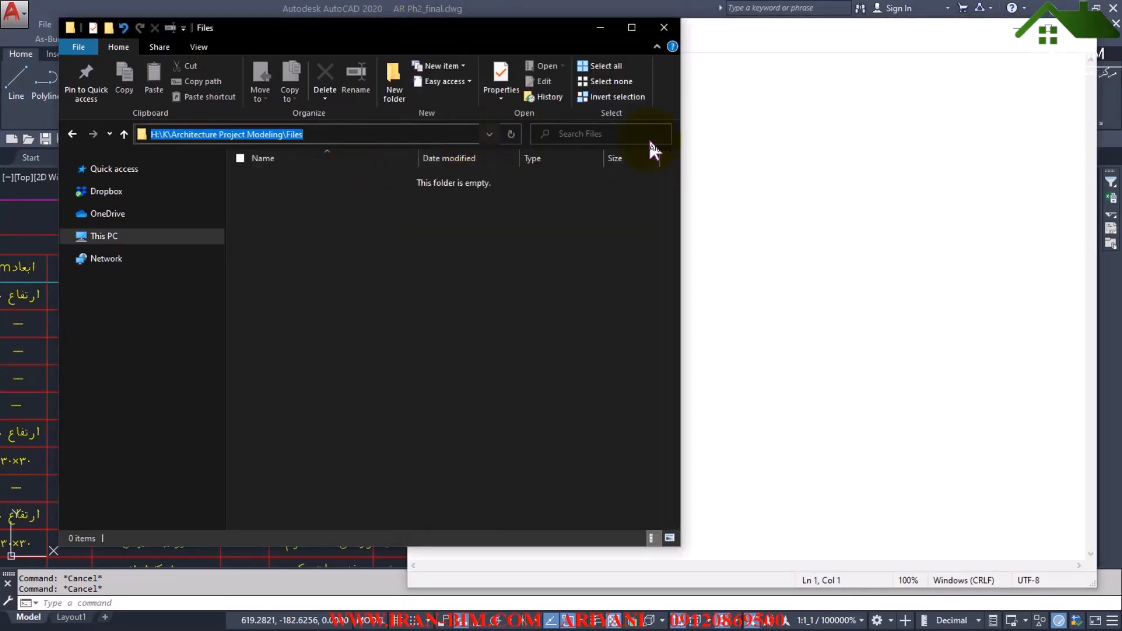
# Bring up Save As for the blank note and choose UTF-16 LE encoding.
pyautogui.click(418, 46)
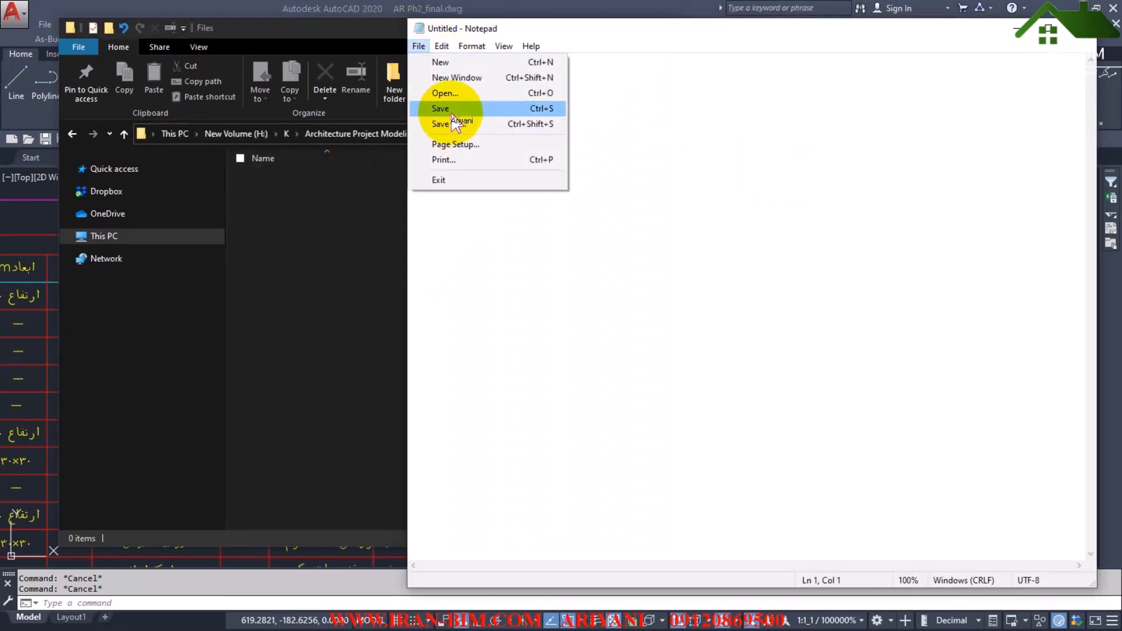
pyautogui.click(450, 123)
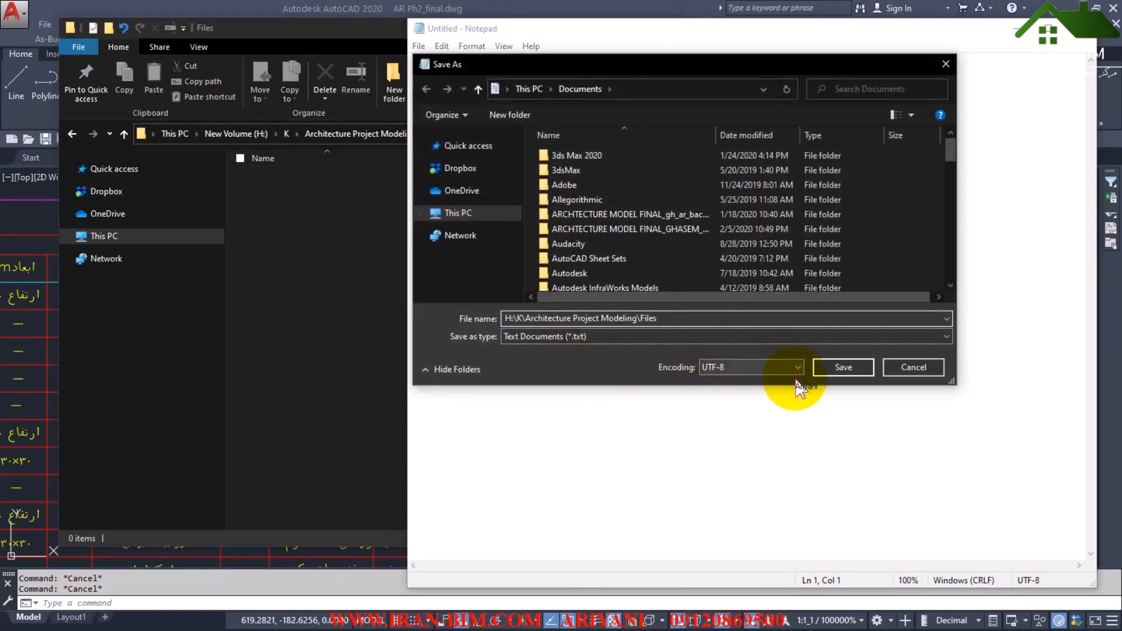
pyautogui.click(797, 367)
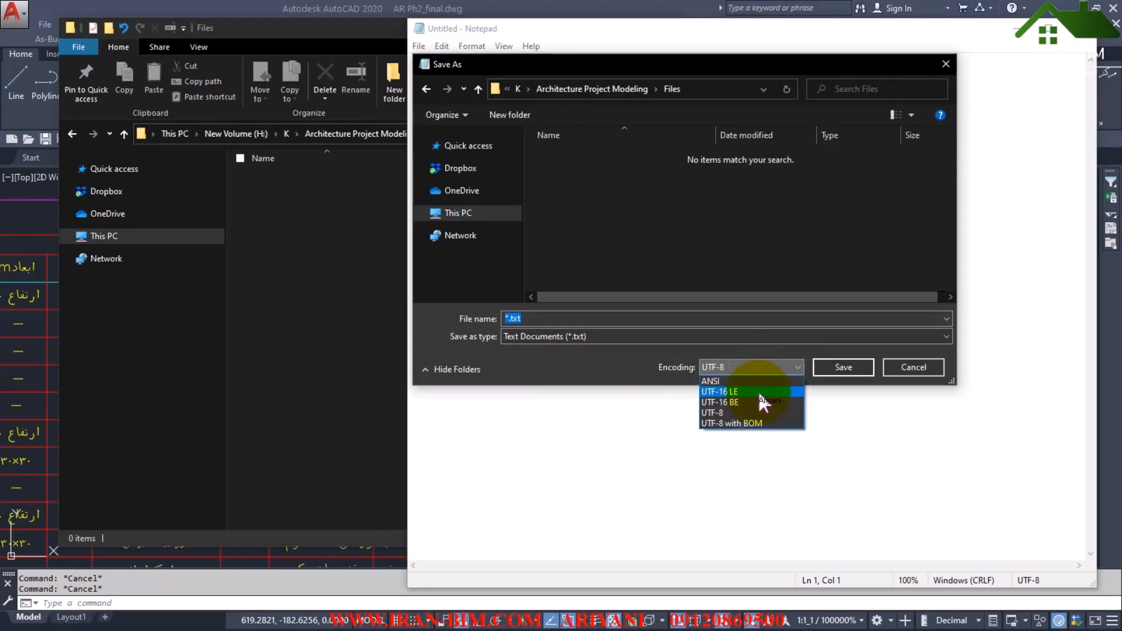
pyautogui.click(719, 391)
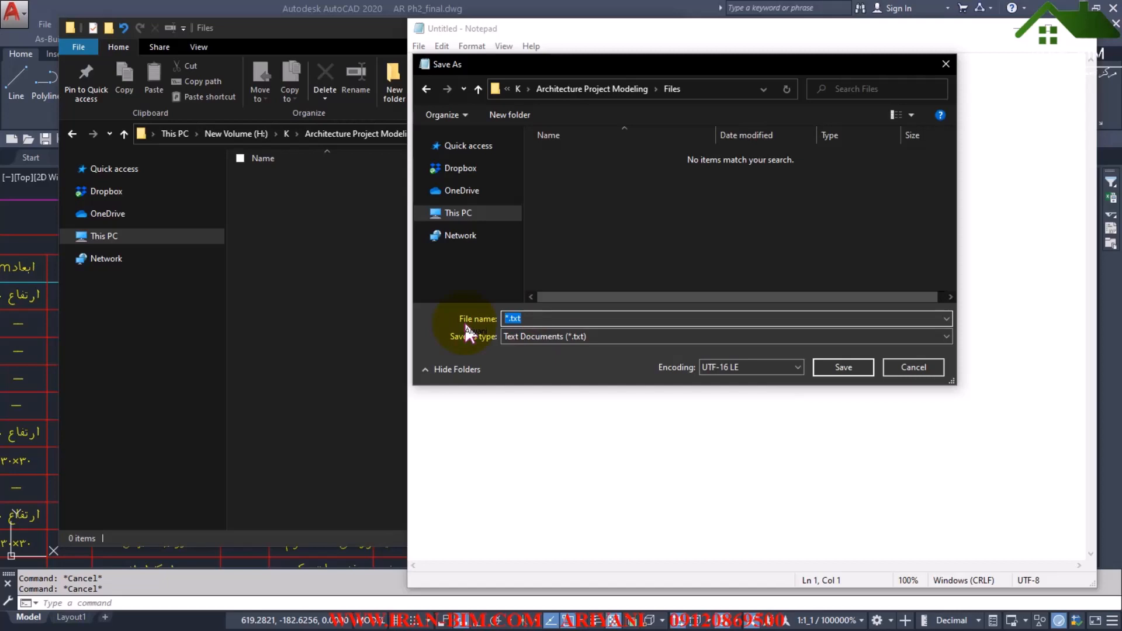
# Name the file ArchKeyNote.txt and save it in the Files folder.
pyautogui.write('Ar')
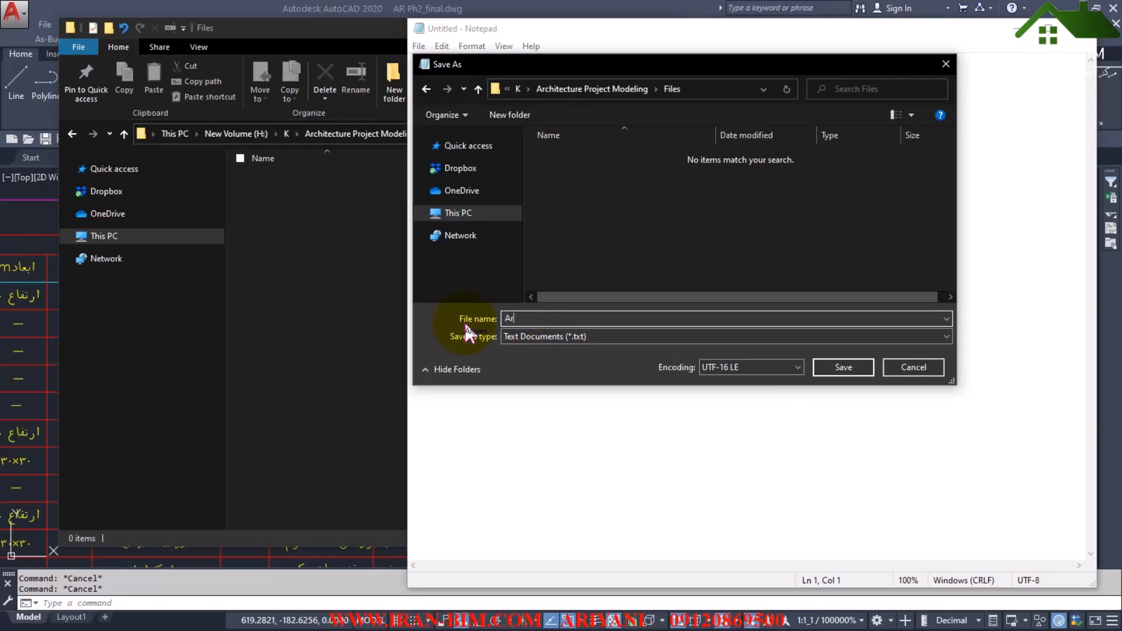
pyautogui.write('ch')
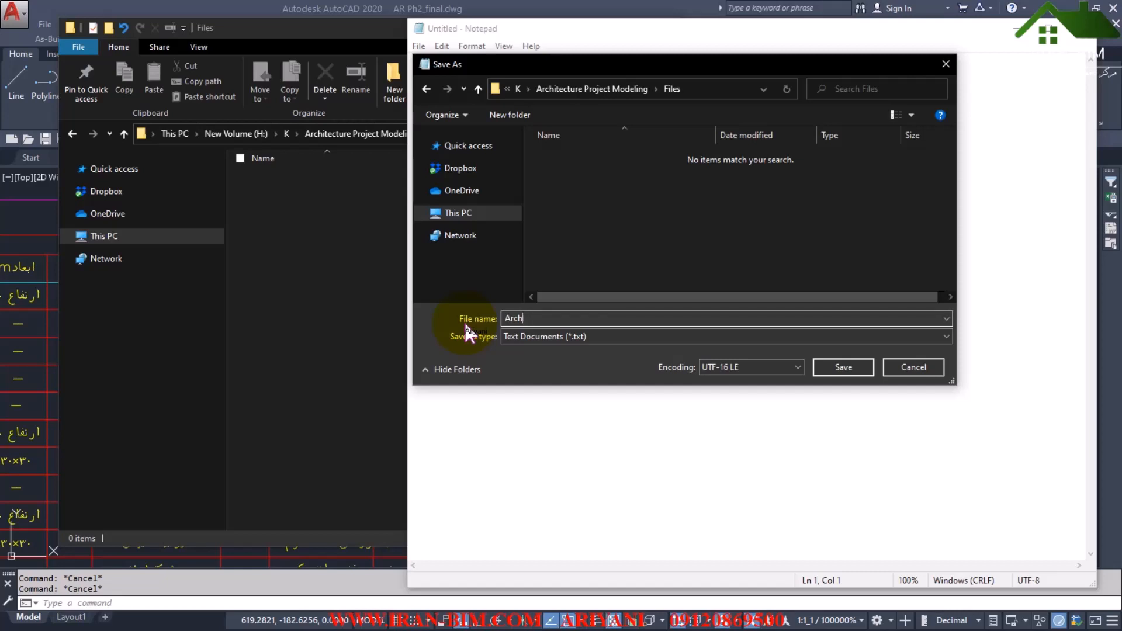
pyautogui.write('KeyNote.txt')
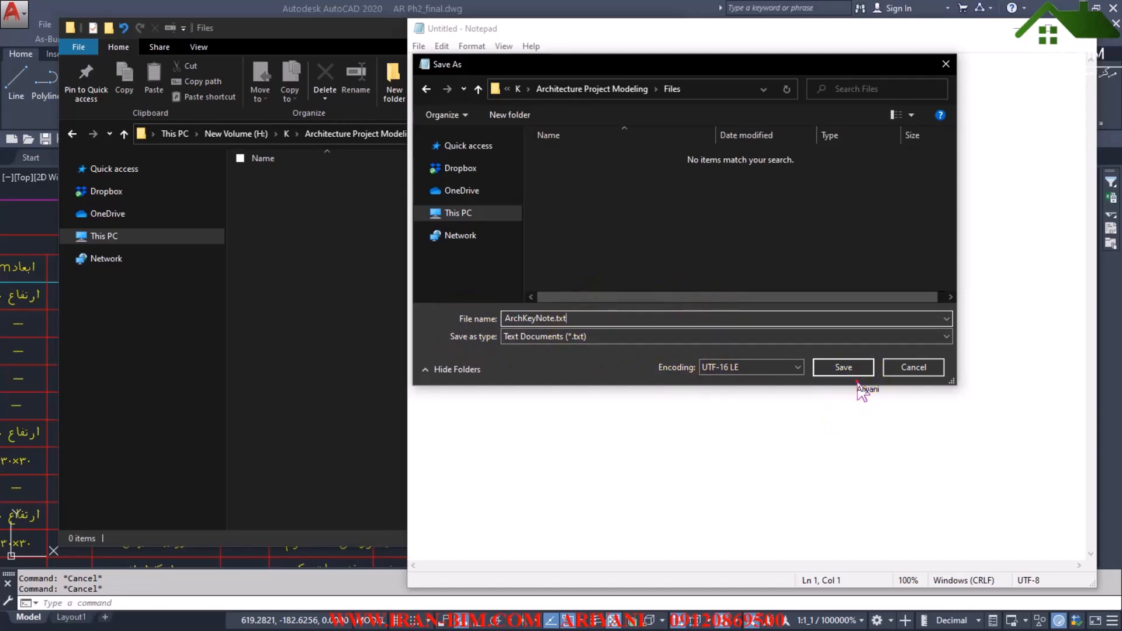
pyautogui.click(843, 367)
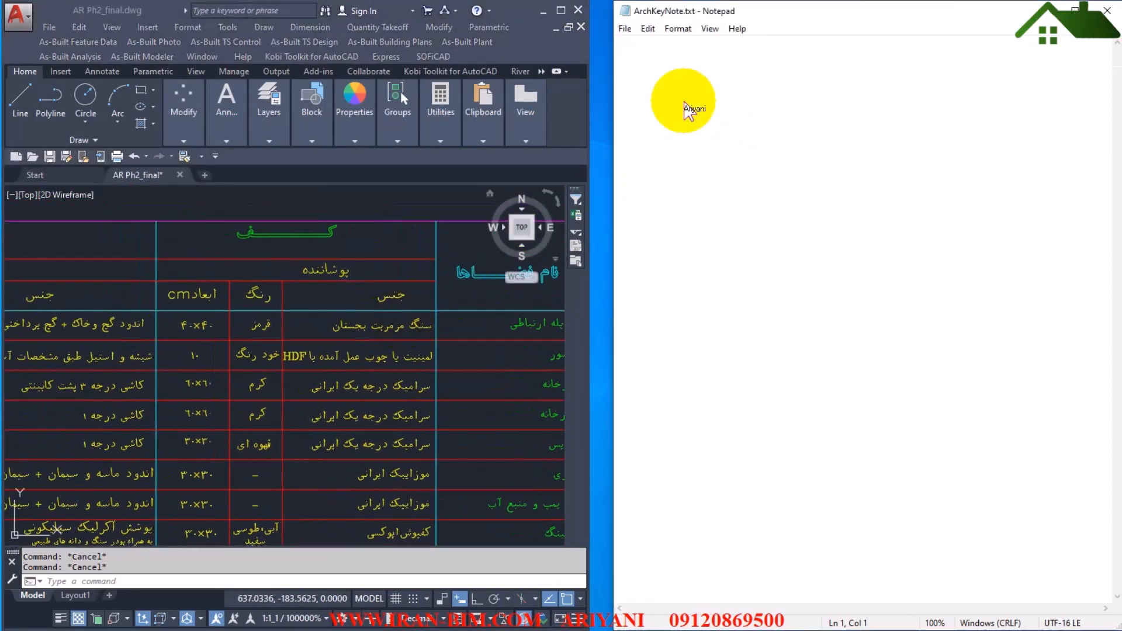
# Write the Floors heading and the F-001 stone flooring line, fixing the mistyped dimension X.
pyautogui.write('Floors')
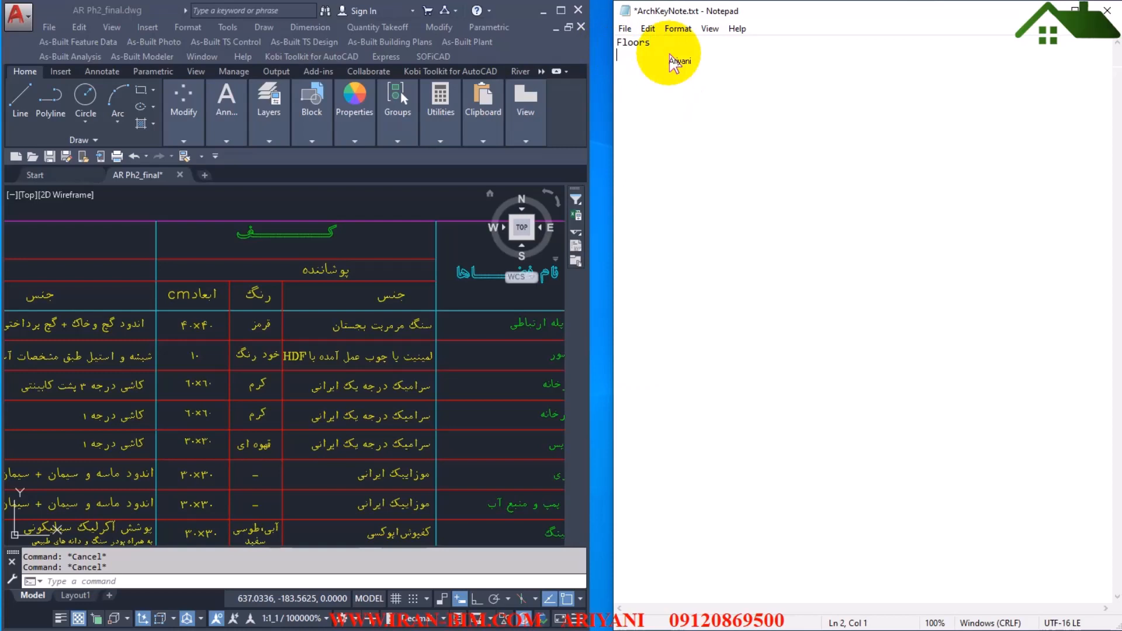
pyautogui.write('F-')
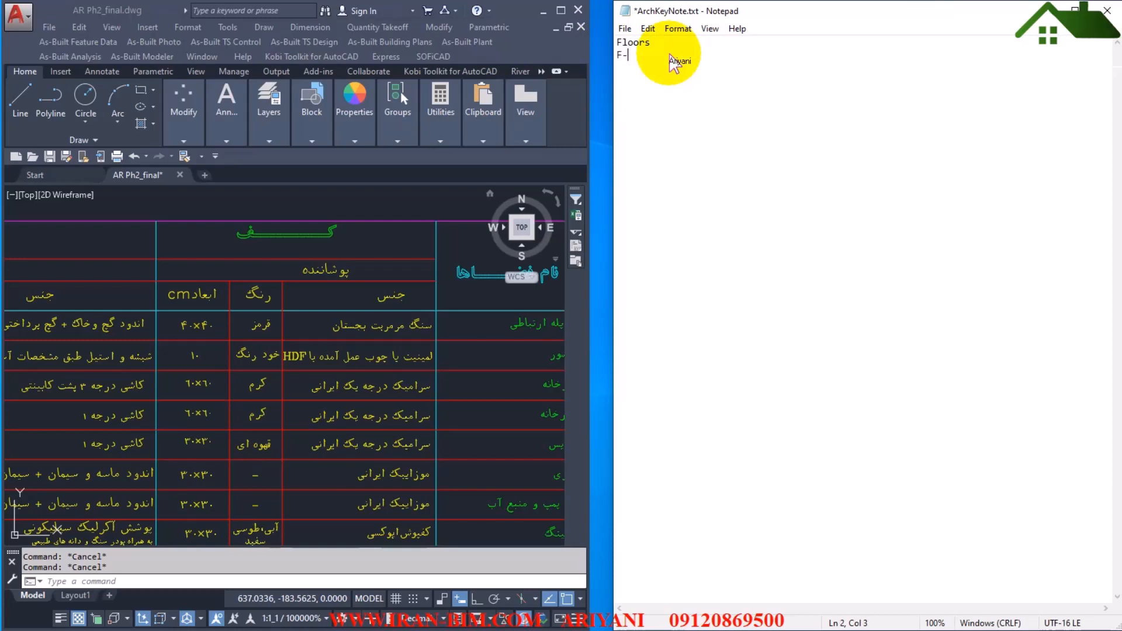
pyautogui.write('001')
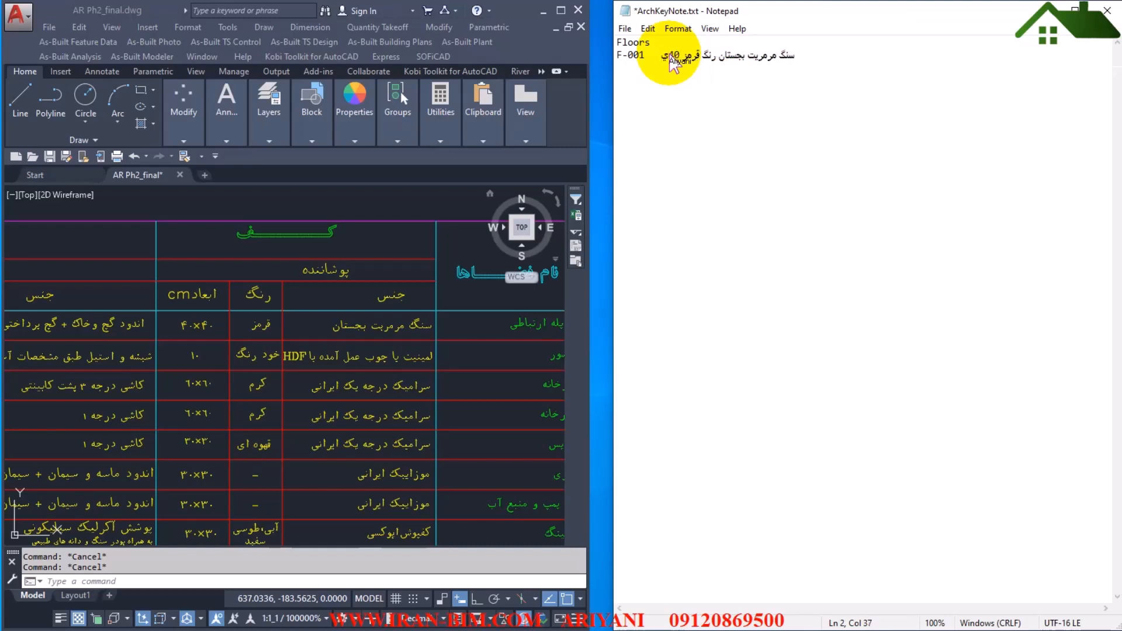
pyautogui.write('X')
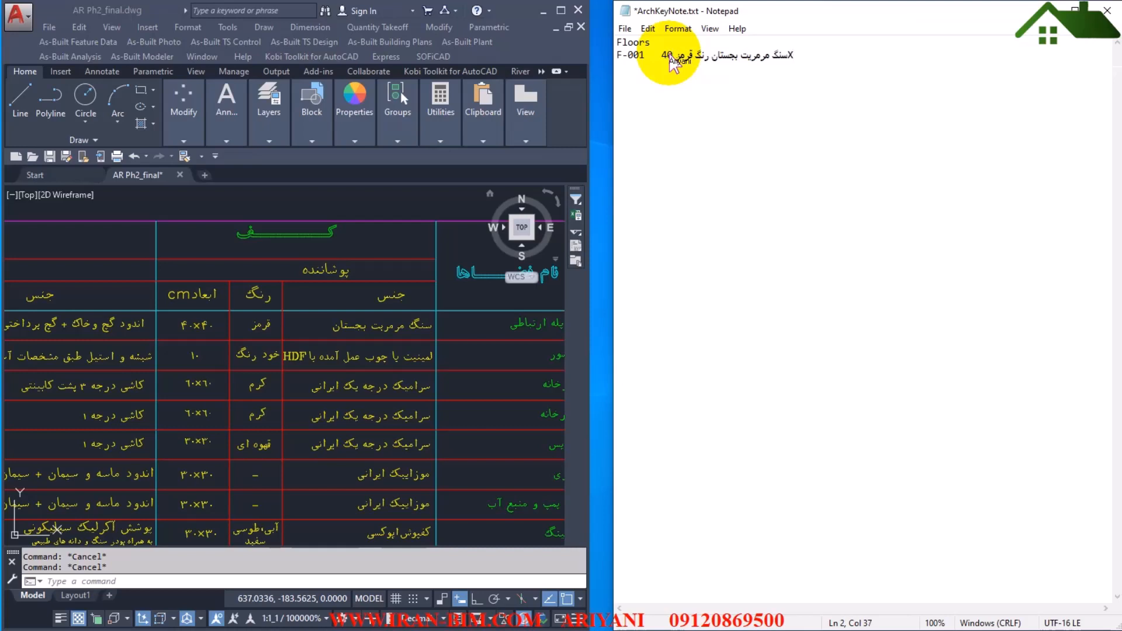
pyautogui.press('Backspace')
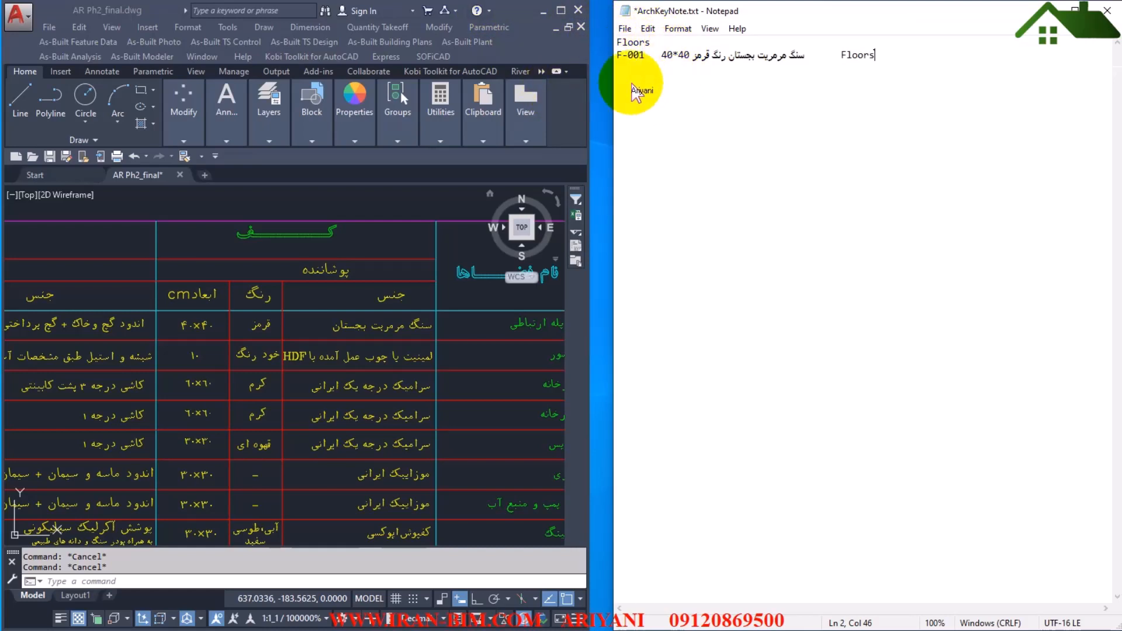
pyautogui.moveTo(665, 84)
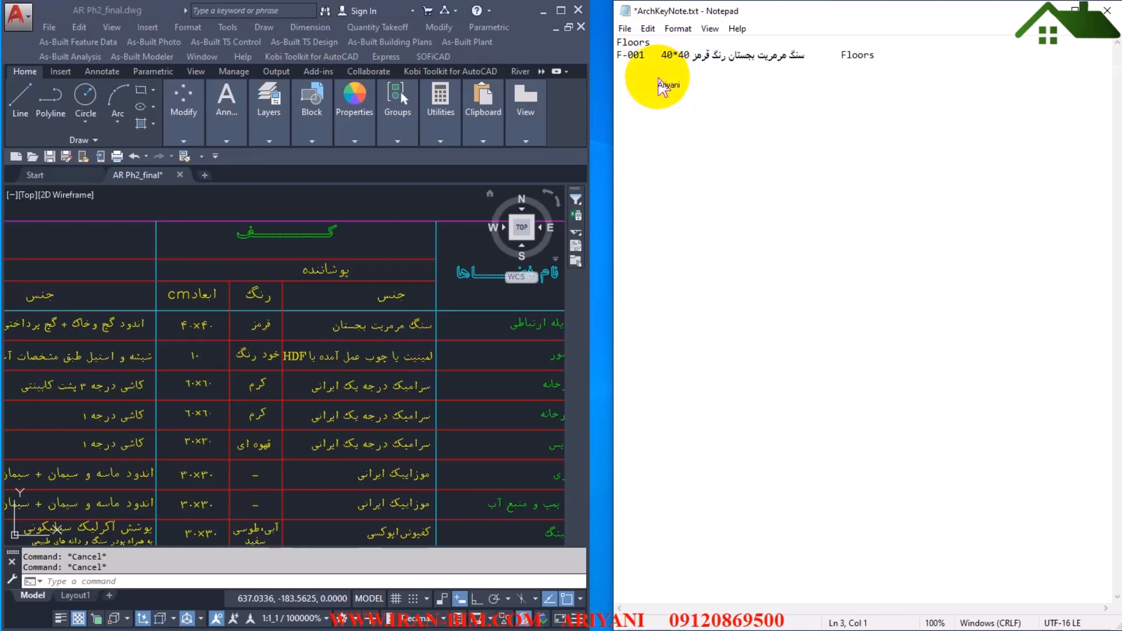
# Add the F-002 laminate flooring line tagged Floors, then a Walls heading below it.
pyautogui.write('F')
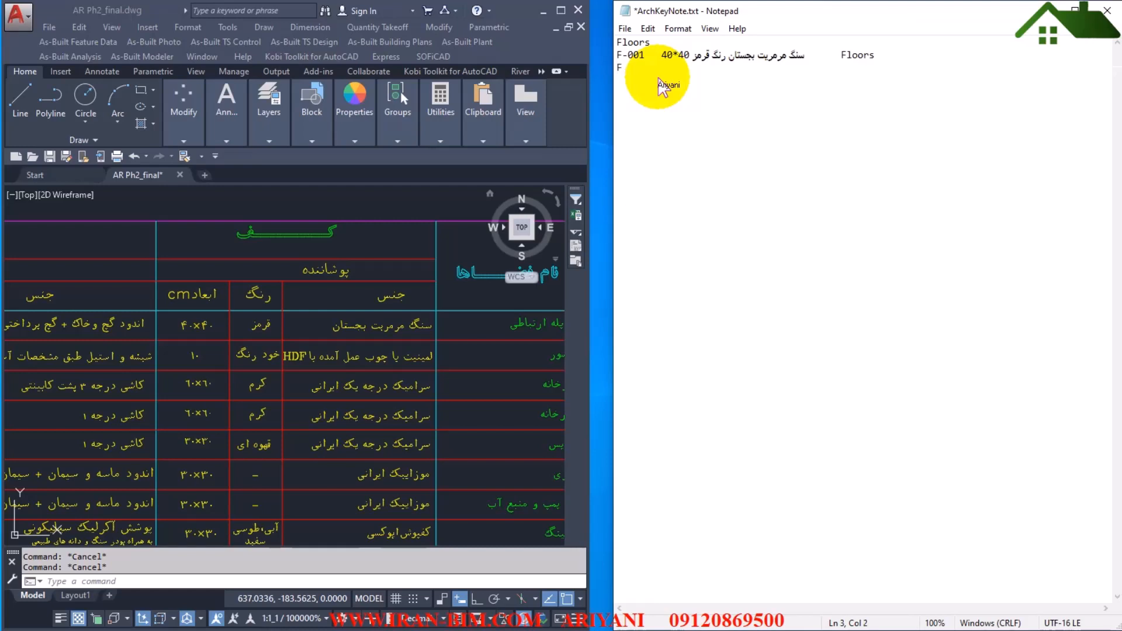
pyautogui.write('-002')
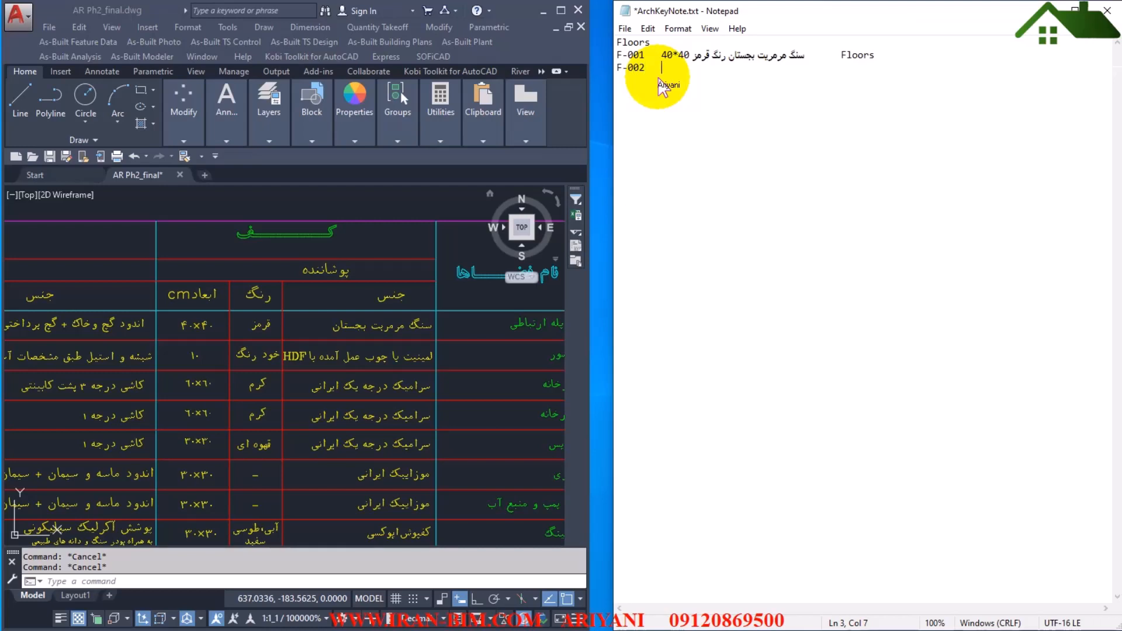
pyautogui.write('لمینیت با جوب عمل')
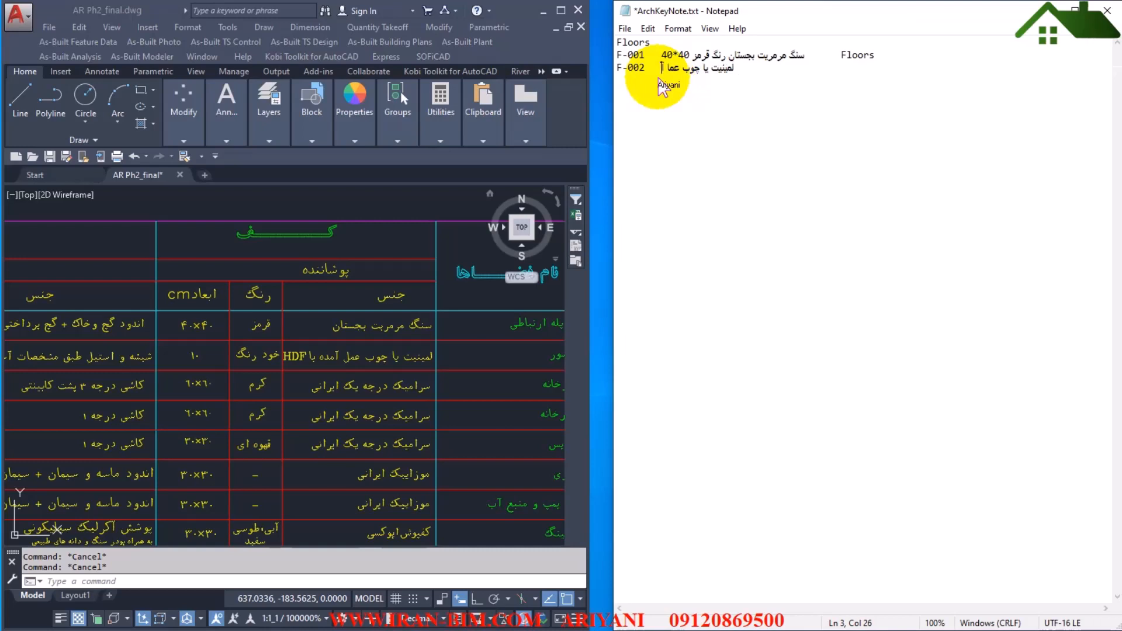
pyautogui.write('آمده')
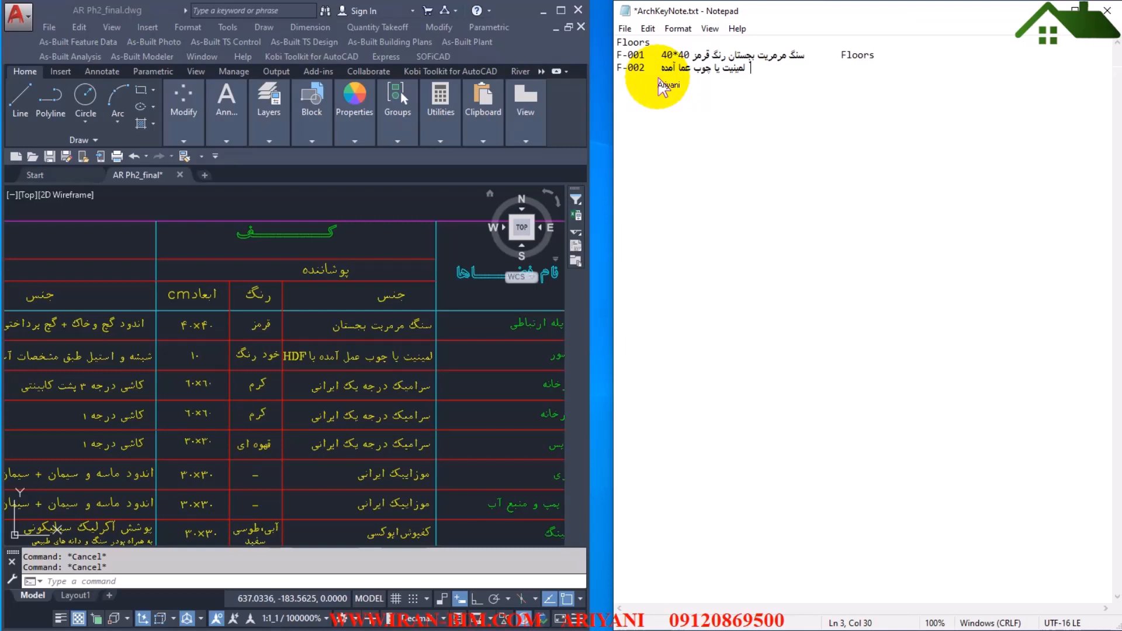
pyautogui.write('10 سانتی')
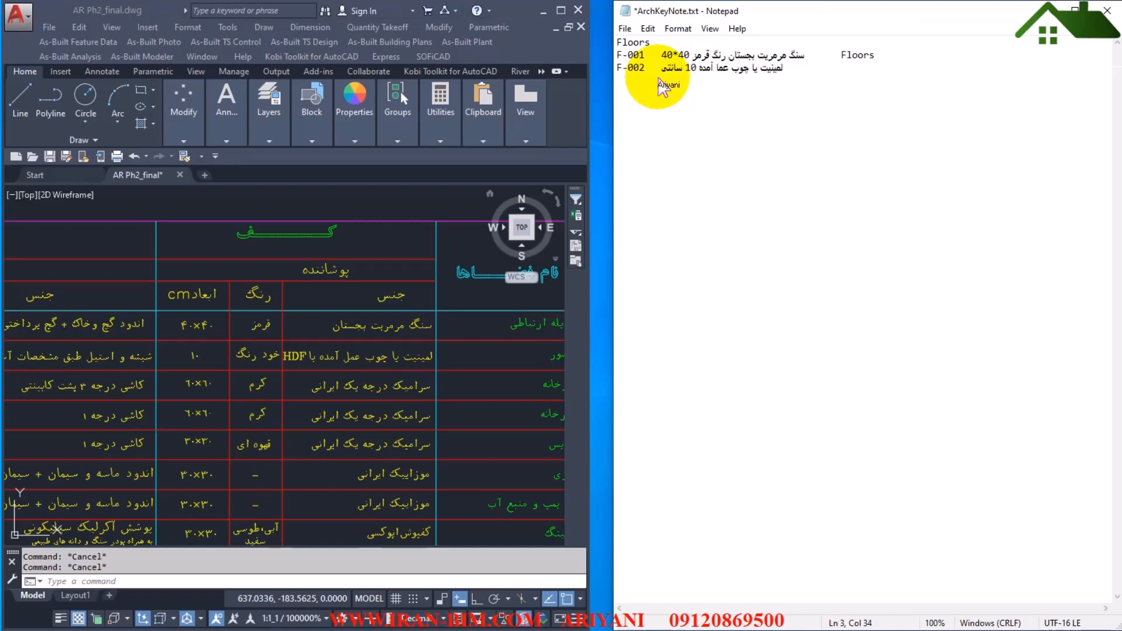
pyautogui.write('Floors')
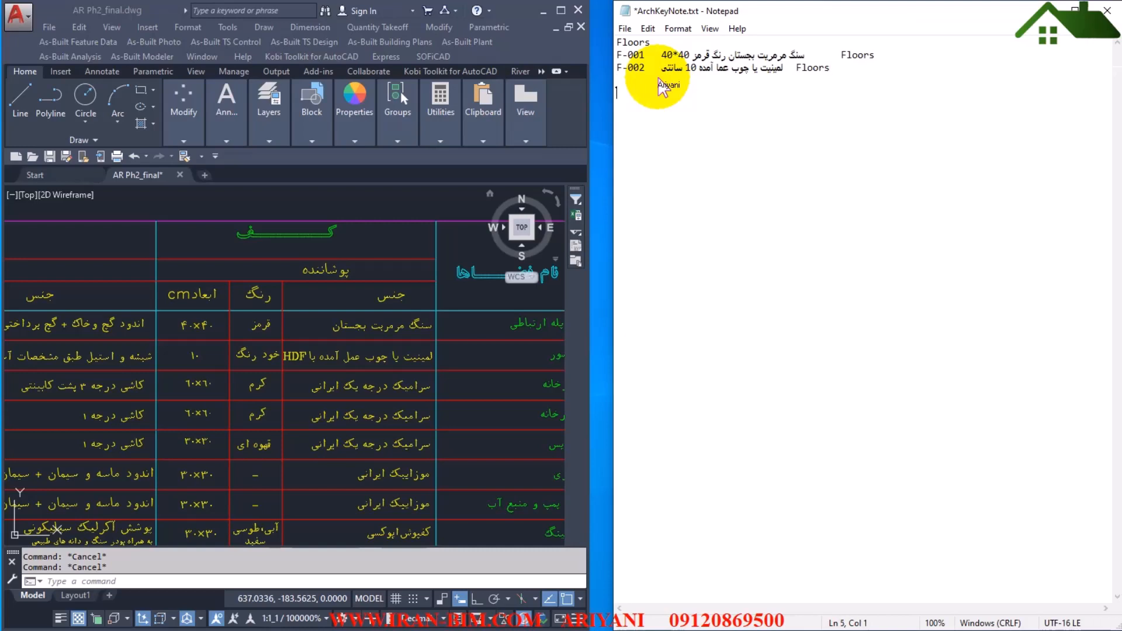
pyautogui.write('Walls')
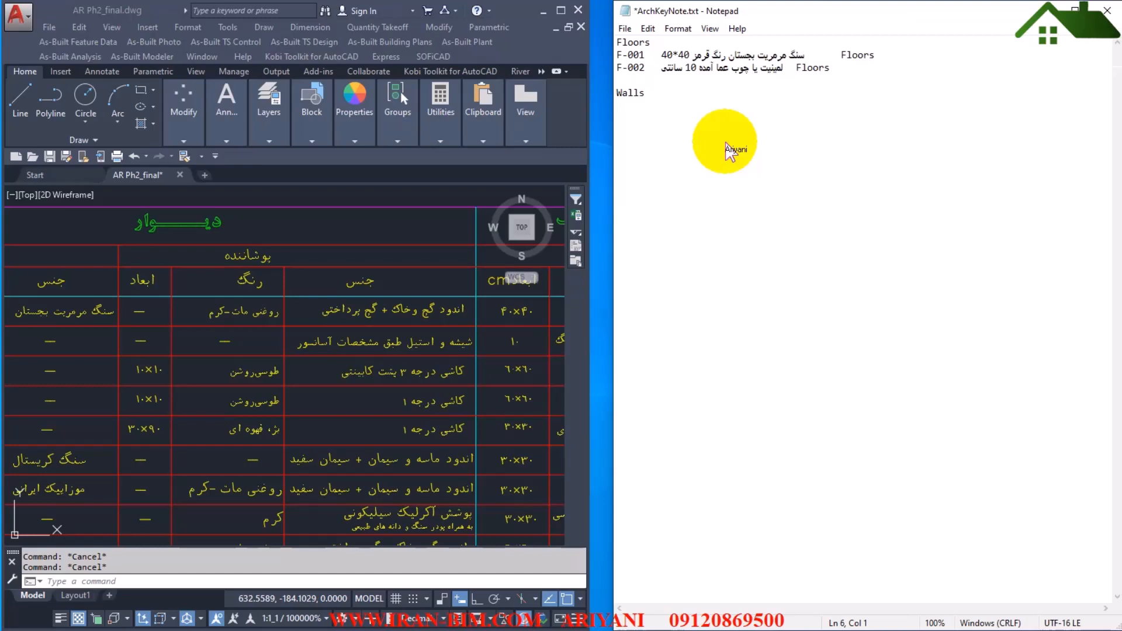
# Write the W-001 plaster and soil wall finish line tagged Walls.
pyautogui.write('W-00')
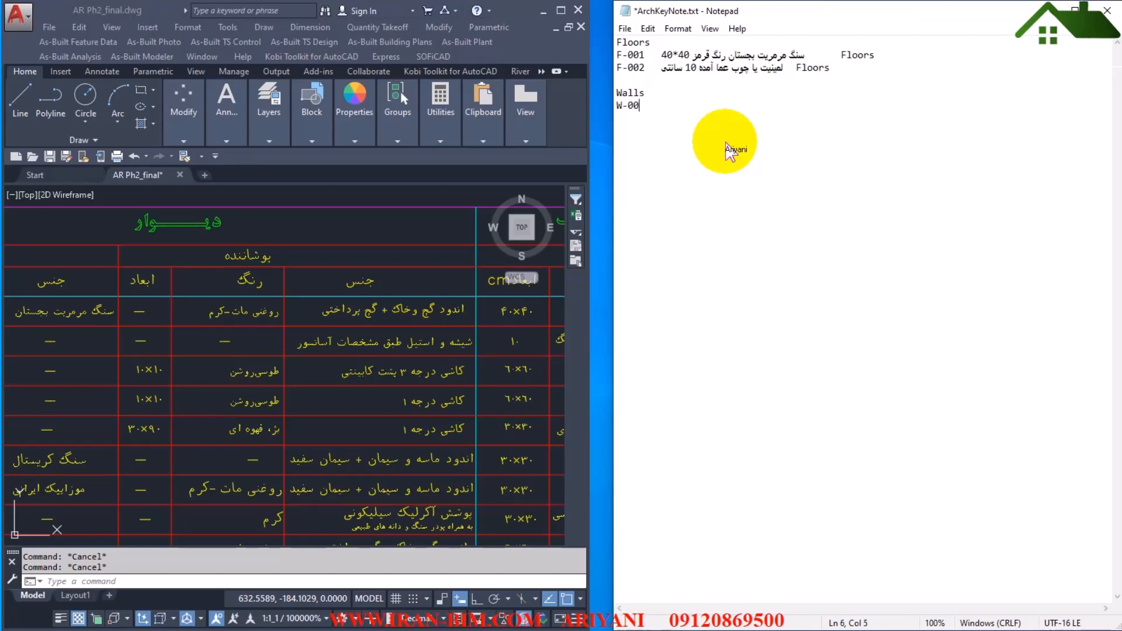
pyautogui.write('1')
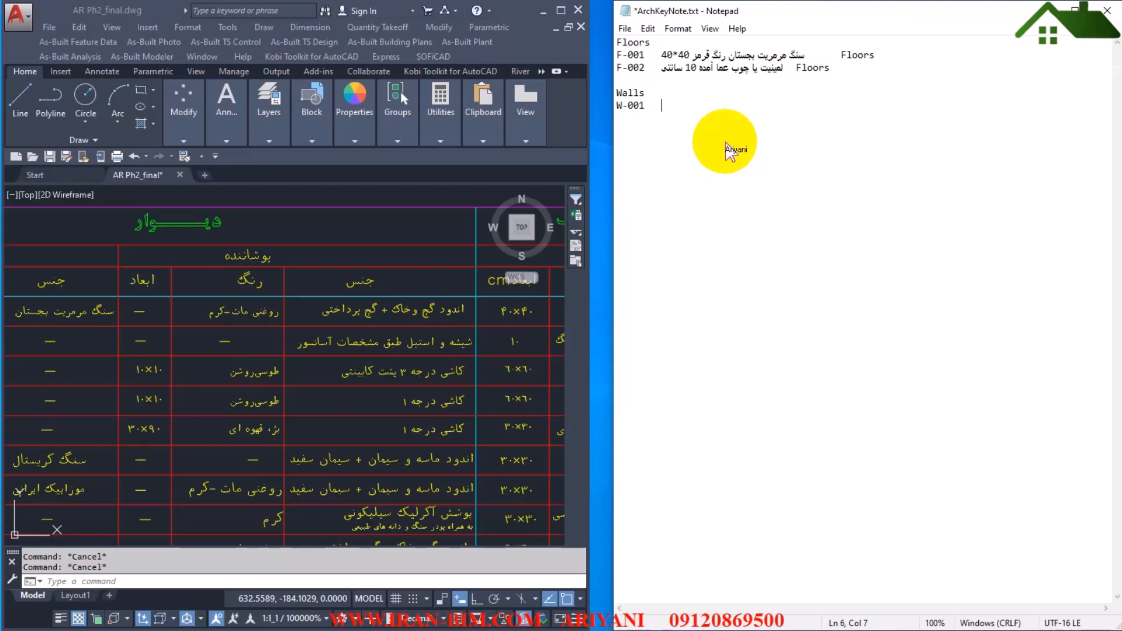
pyautogui.write('اندو')
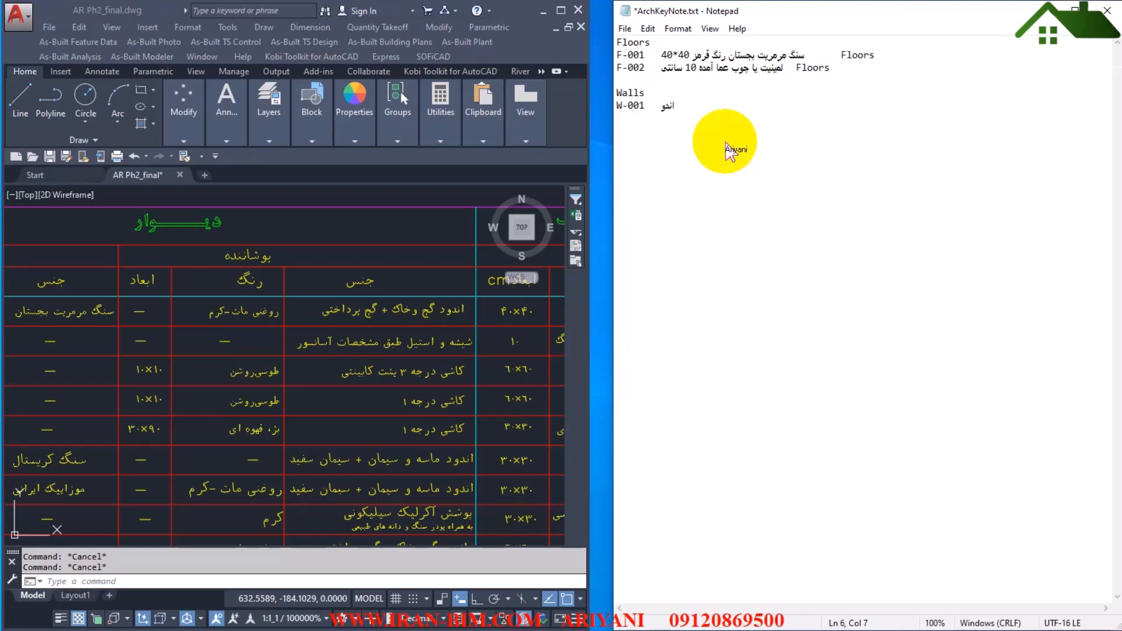
pyautogui.write('گچ و خاک')
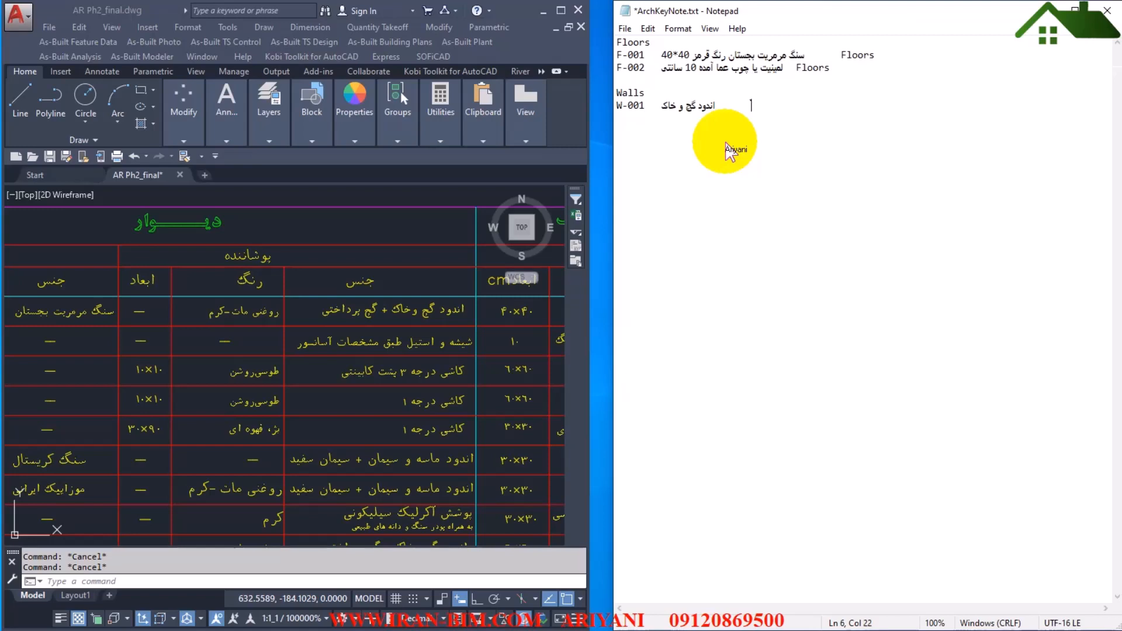
pyautogui.write('Walls')
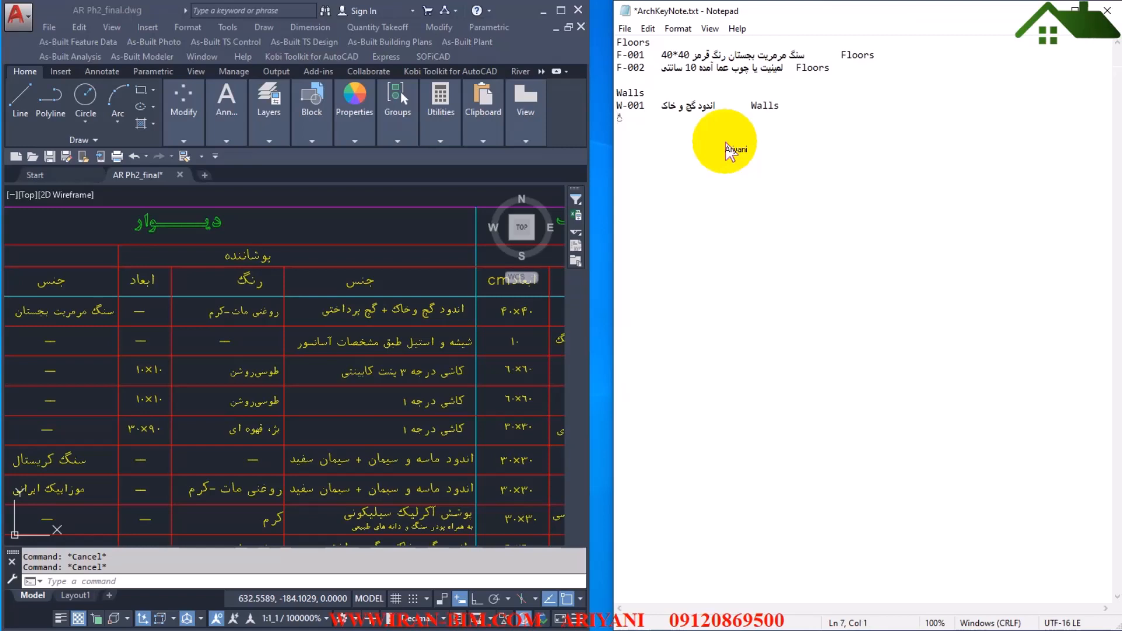
# Begin the W-002 entry with its gypsum plaster (گچ برداختی) description.
pyautogui.write('W-00')
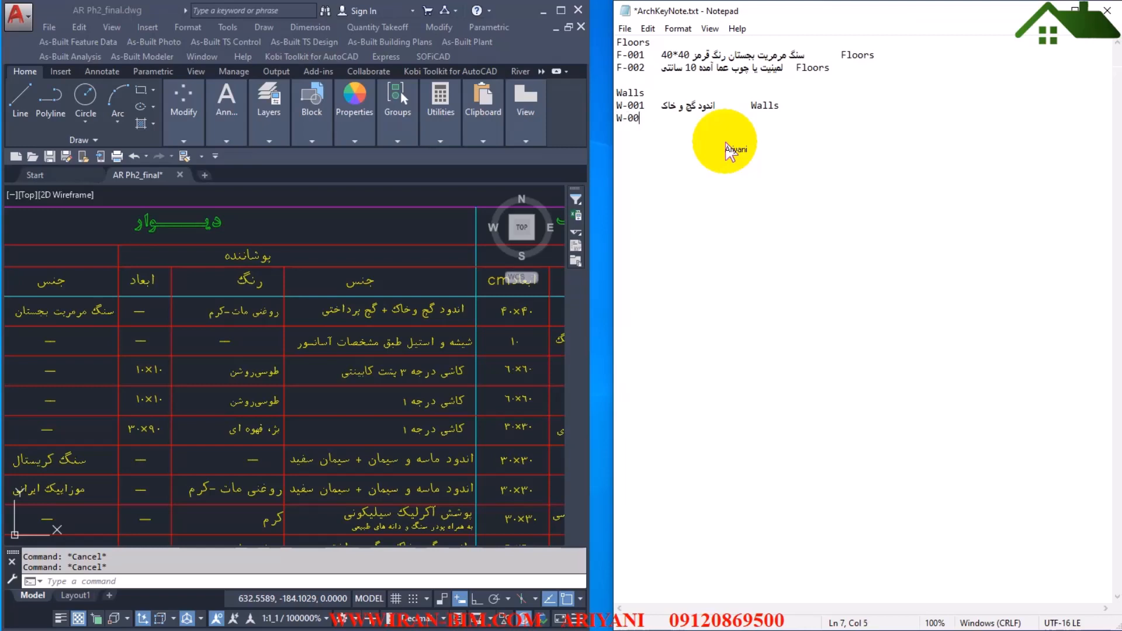
pyautogui.write('2')
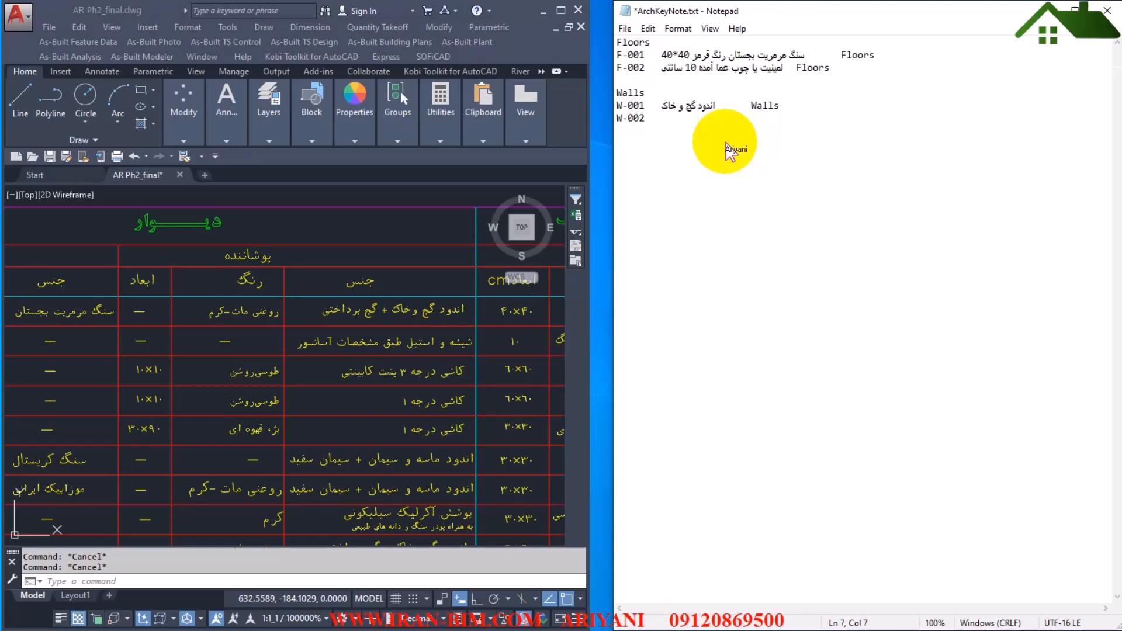
pyautogui.write('گچ برداخ')
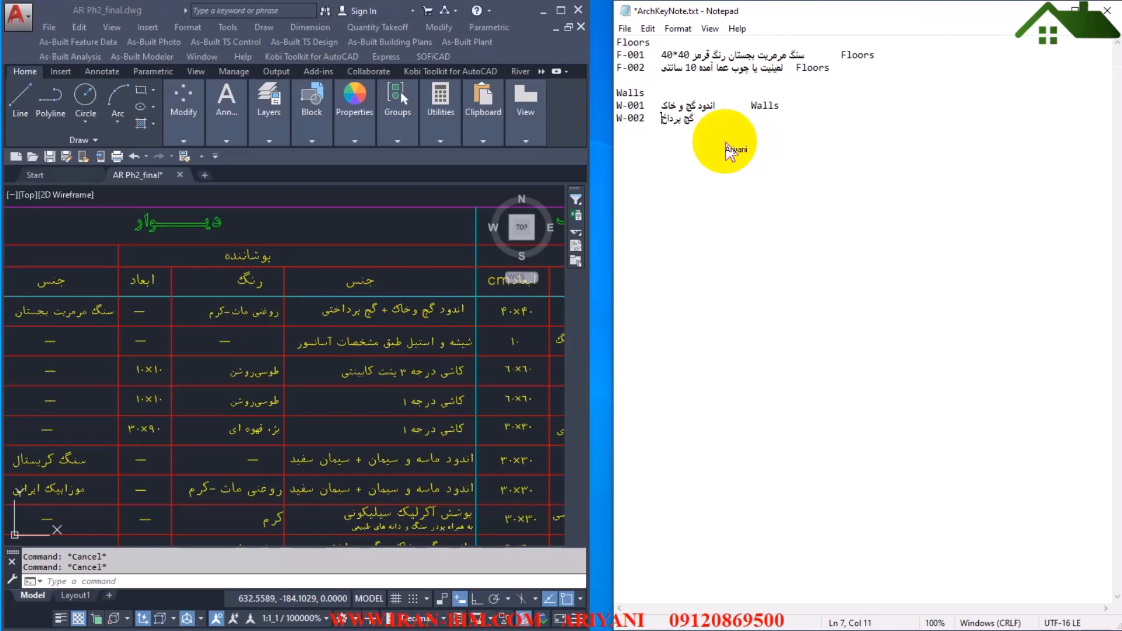
pyautogui.write('گچ برداختی')
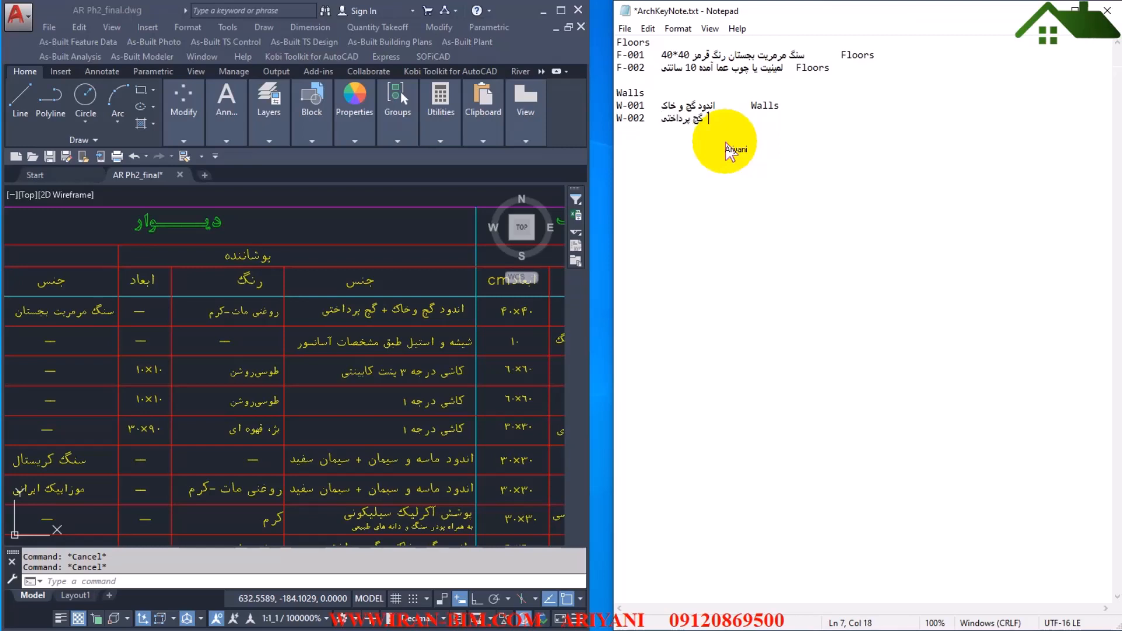